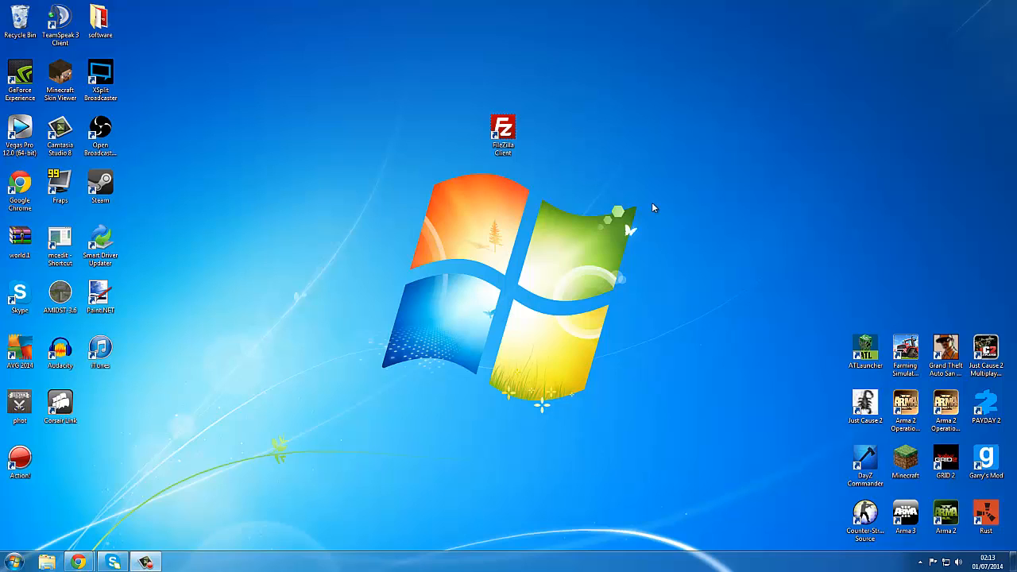
mouse_move(484, 87)
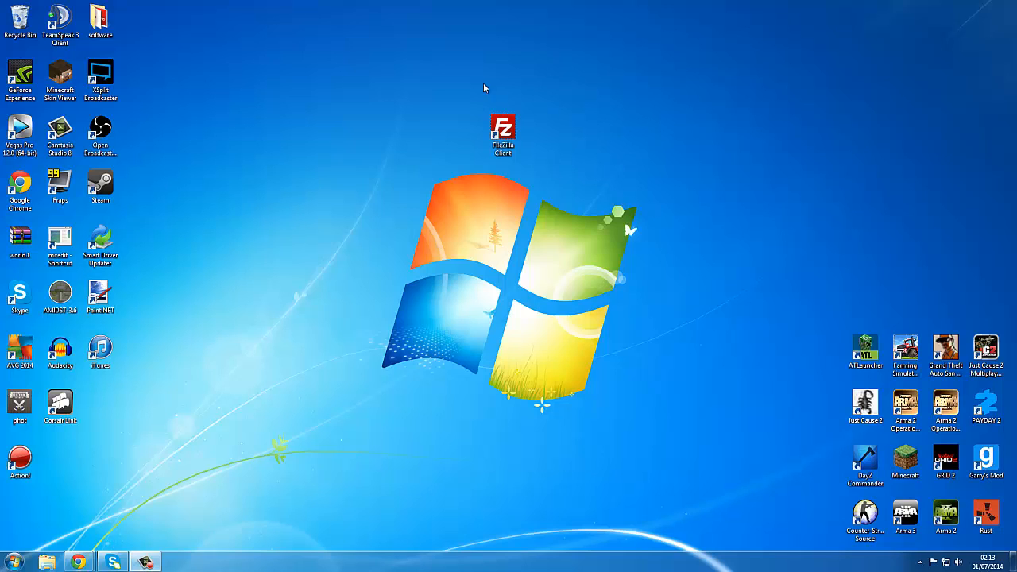
Launch the FileZilla Client from its desktop shortcut, opening with no server connected
click(503, 131)
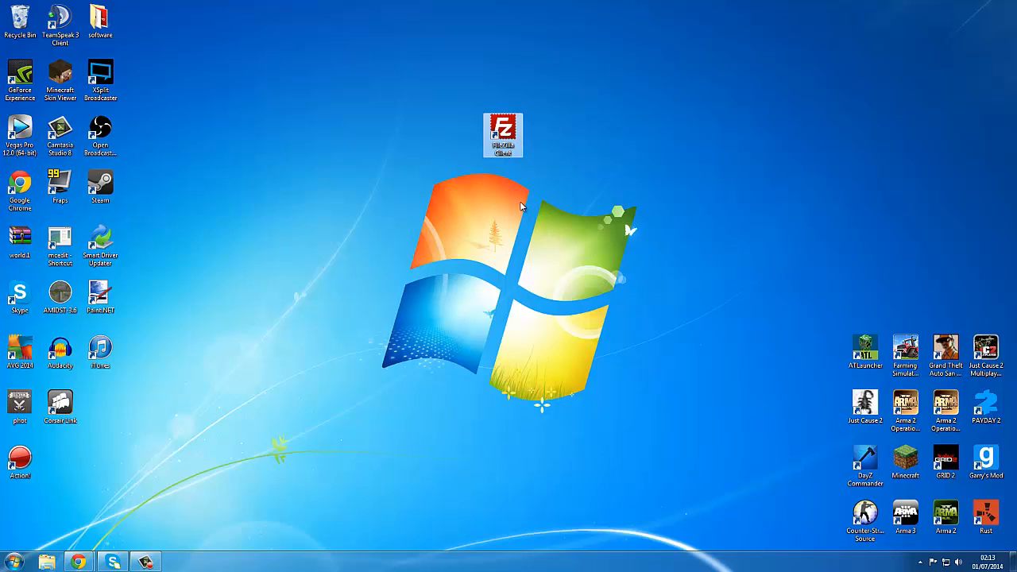
mouse_move(518, 188)
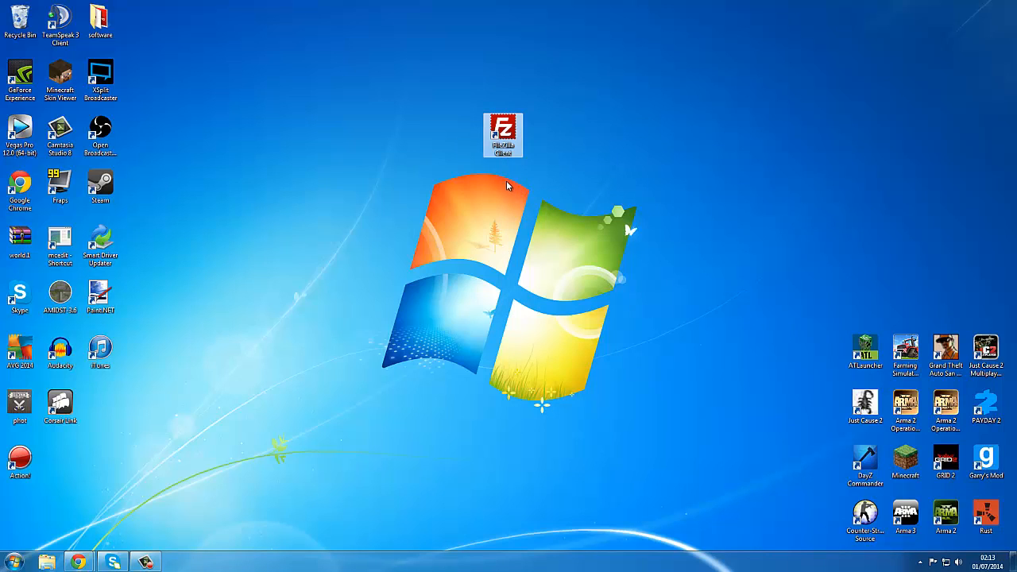
mouse_move(503, 189)
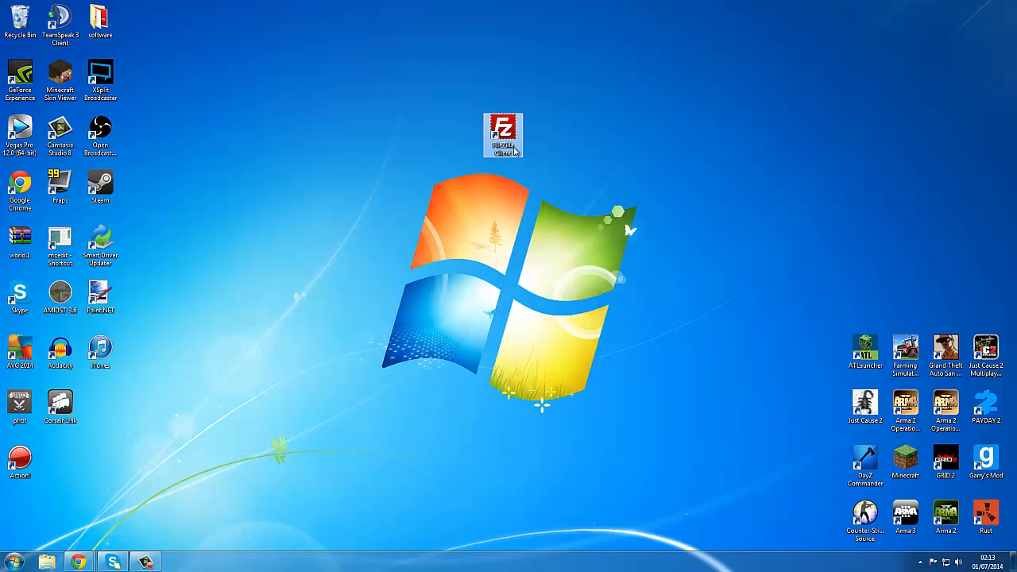
mouse_move(503, 135)
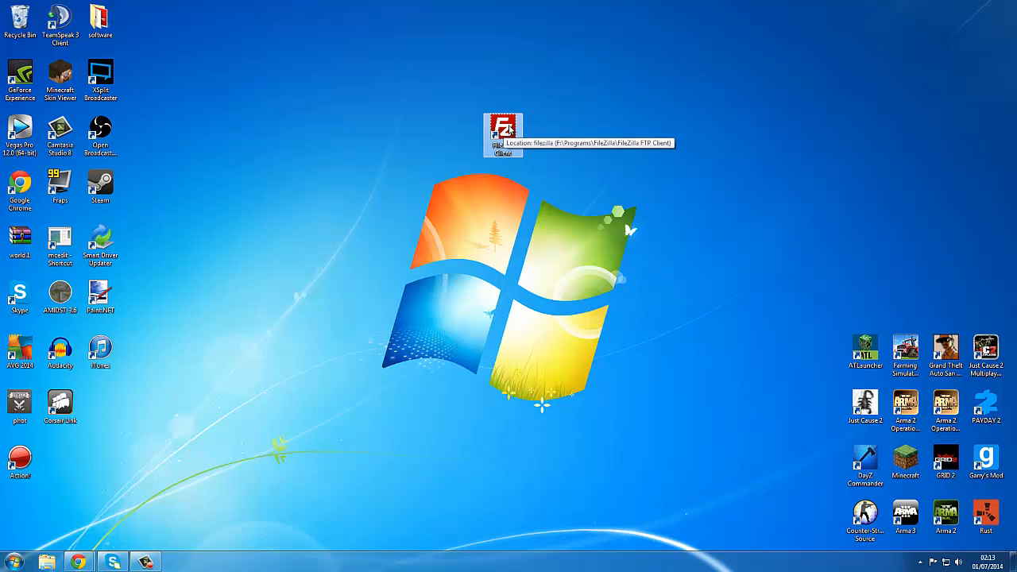
double_click(503, 131)
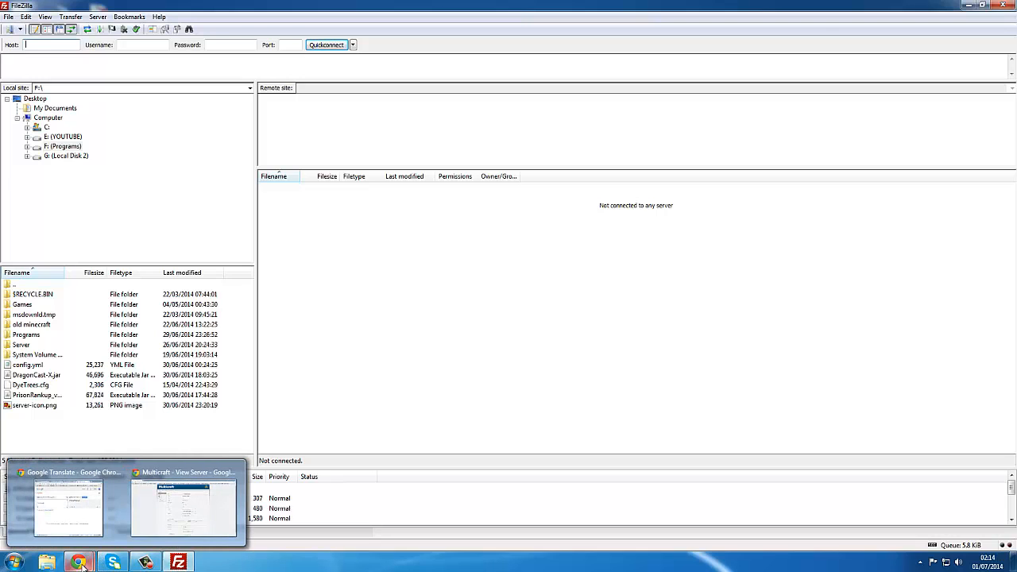
View the Multicraft server's FTP File Access details under Files
click(183, 504)
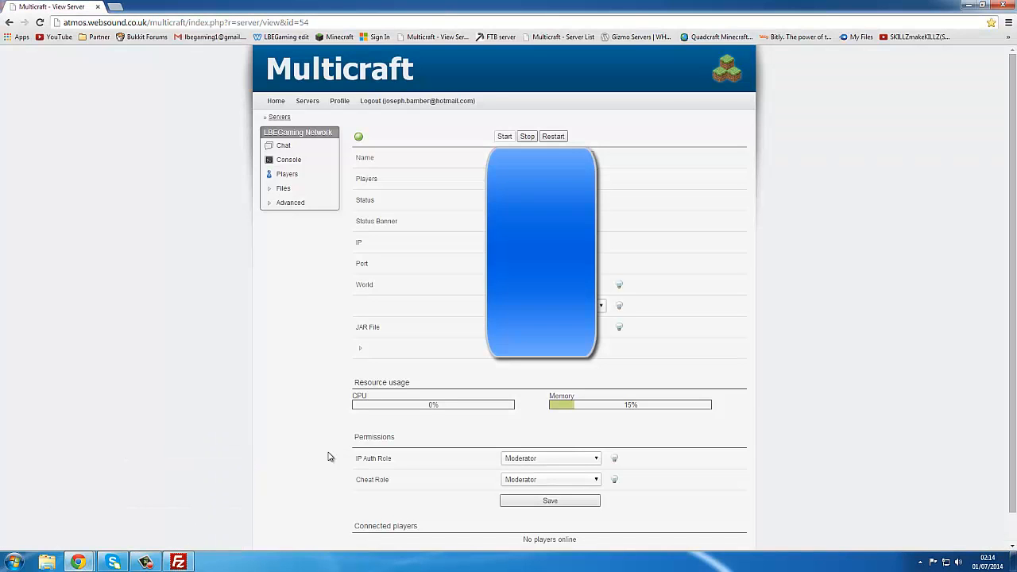
mouse_move(656, 143)
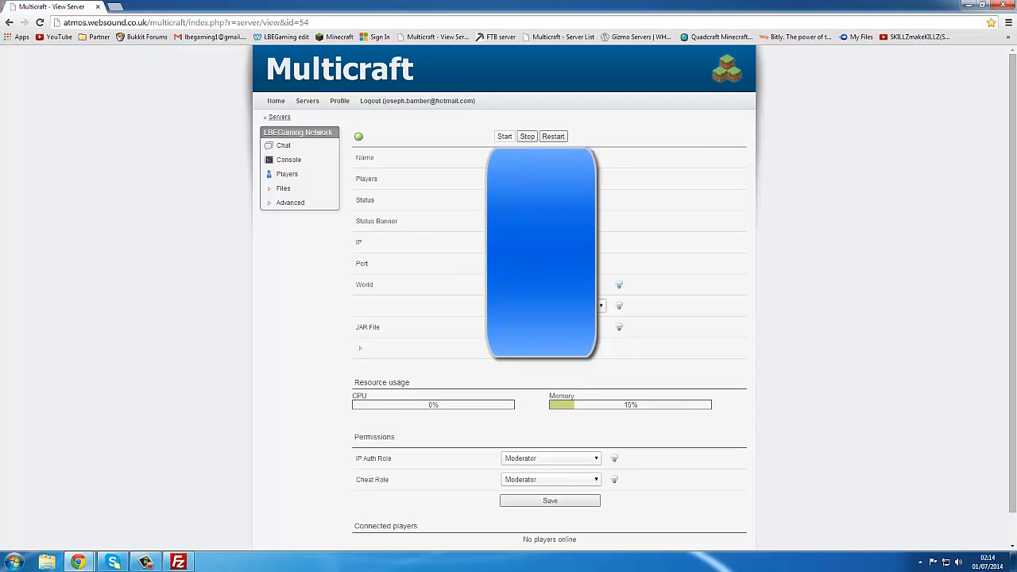
mouse_move(861, 334)
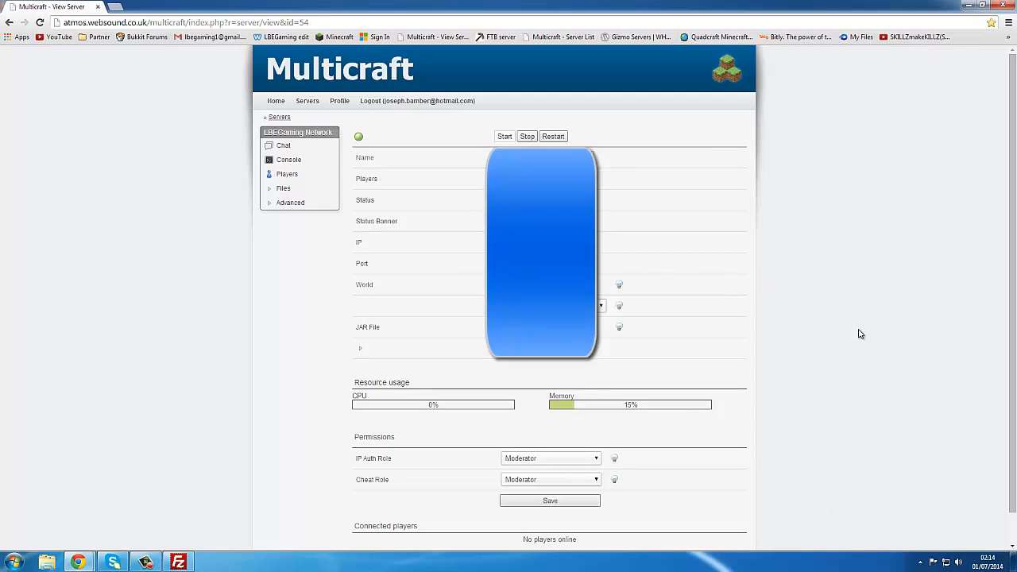
mouse_move(703, 466)
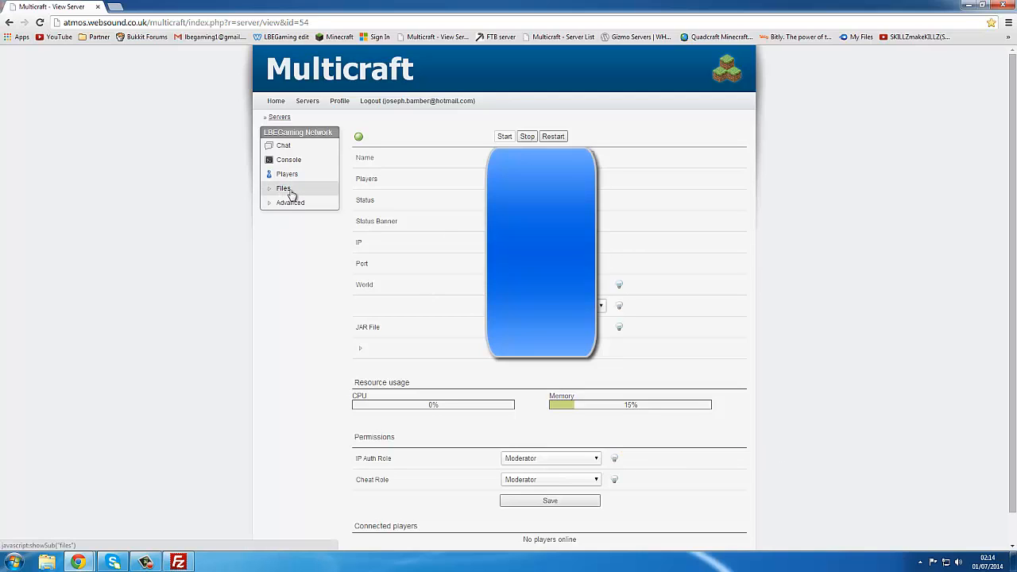
click(283, 189)
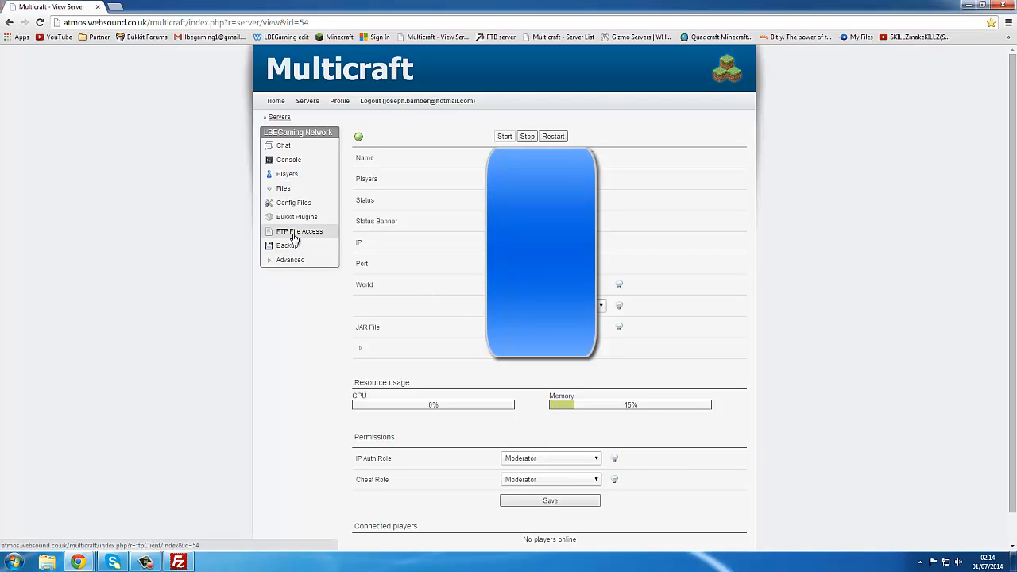
click(299, 230)
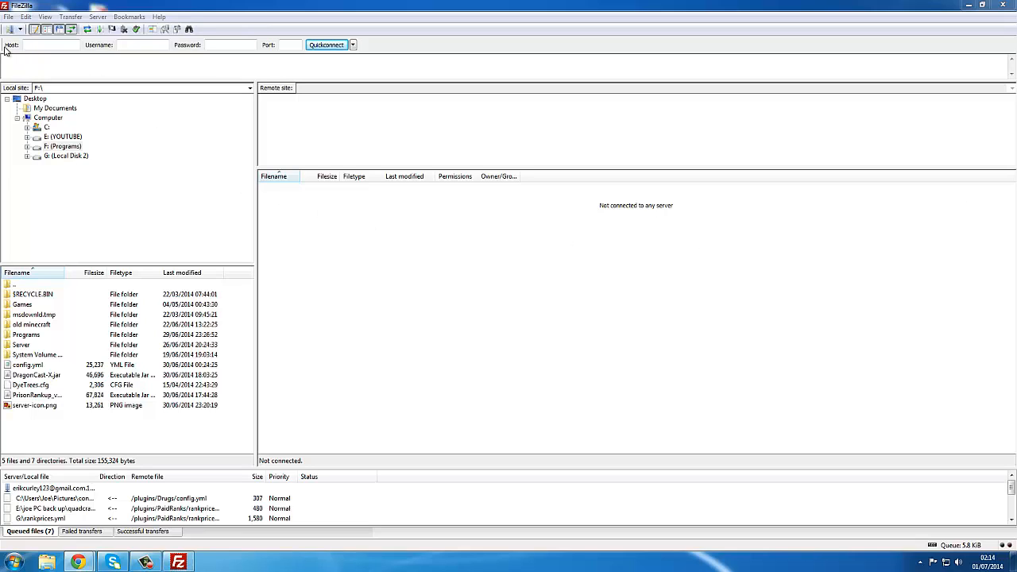
mouse_move(351, 215)
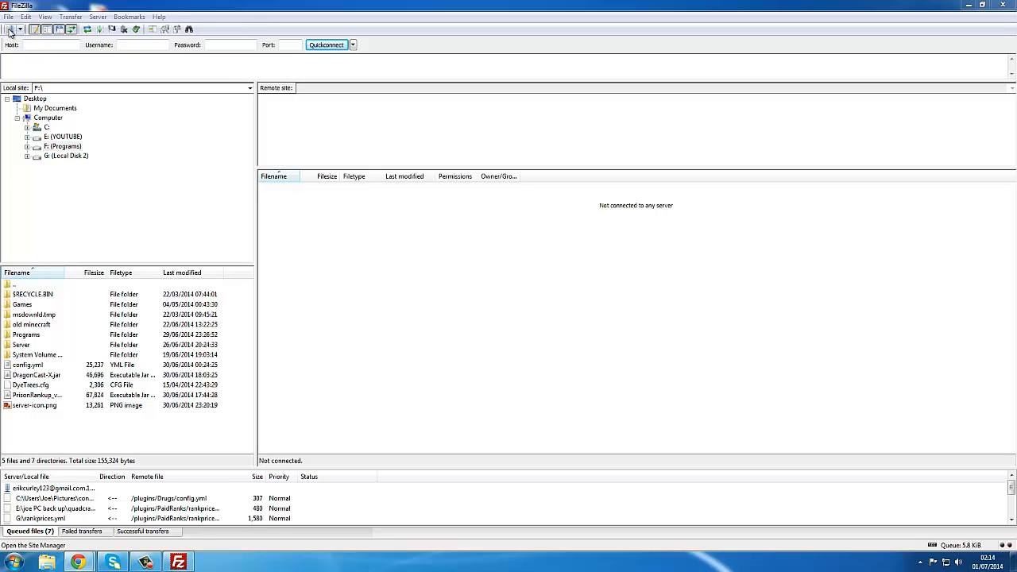
Bring up the Site Manager listing the saved sites
click(10, 29)
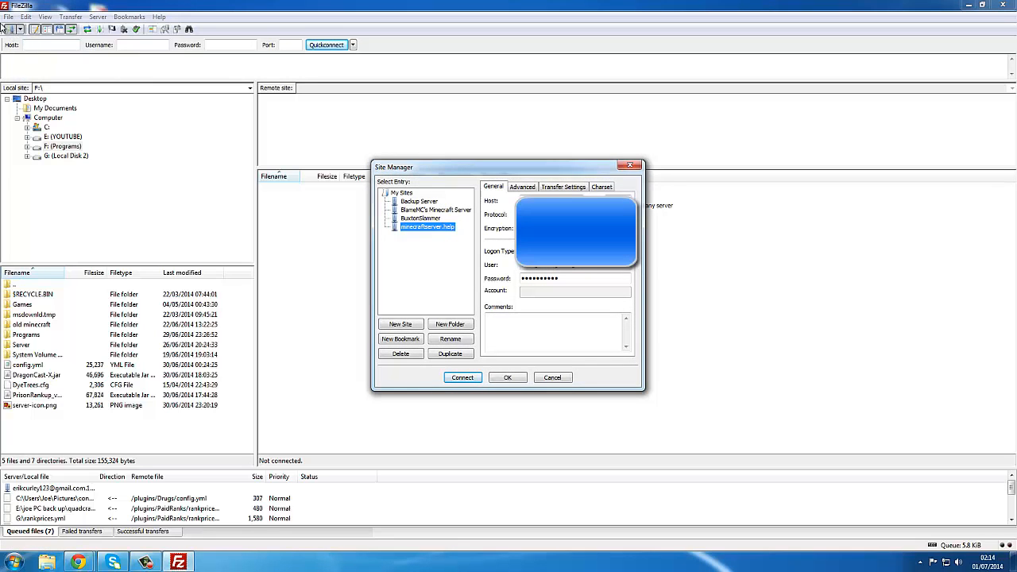
mouse_move(412, 288)
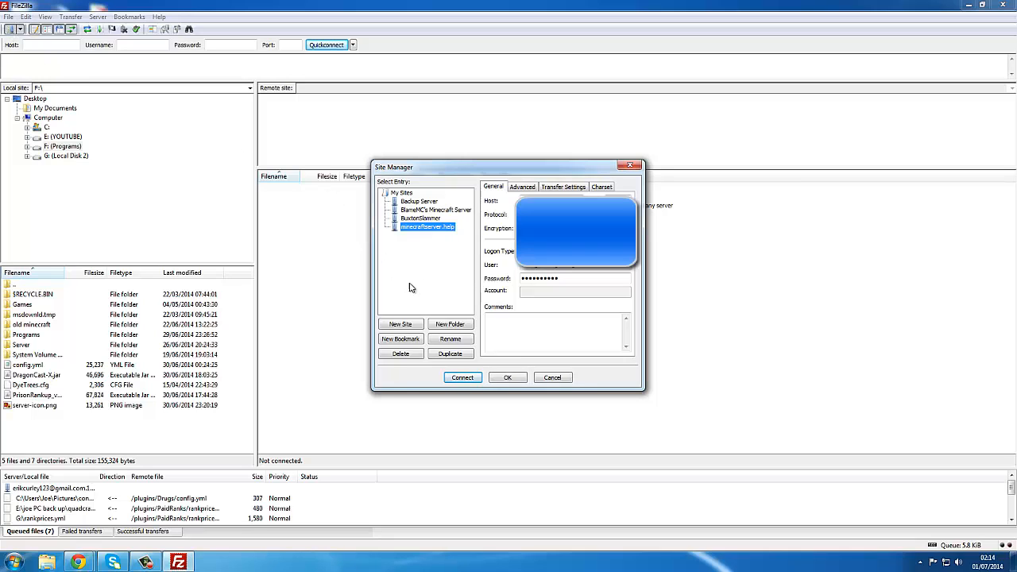
mouse_move(516, 308)
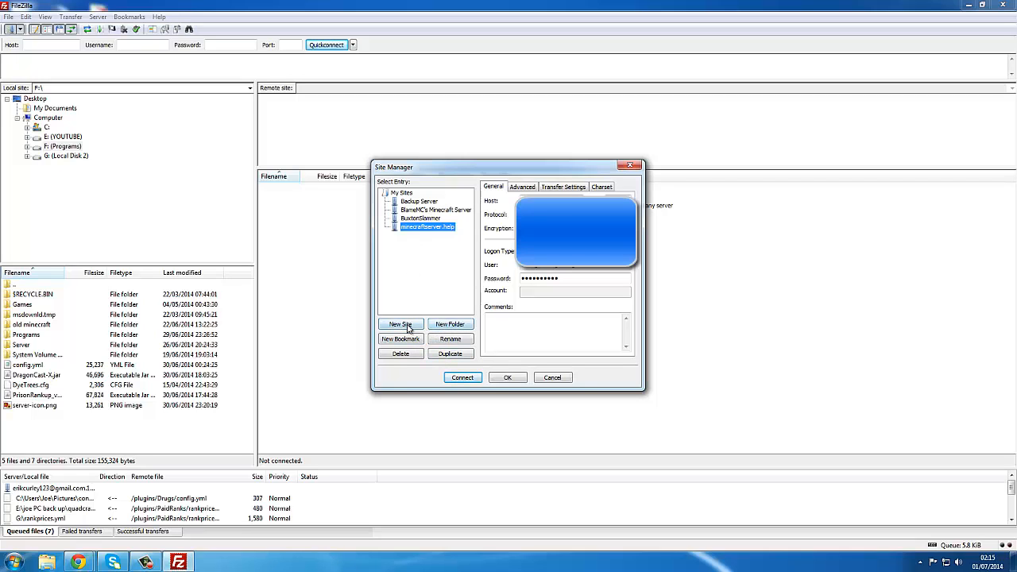
Create a new site entry under My Sites named 'help'
click(400, 323)
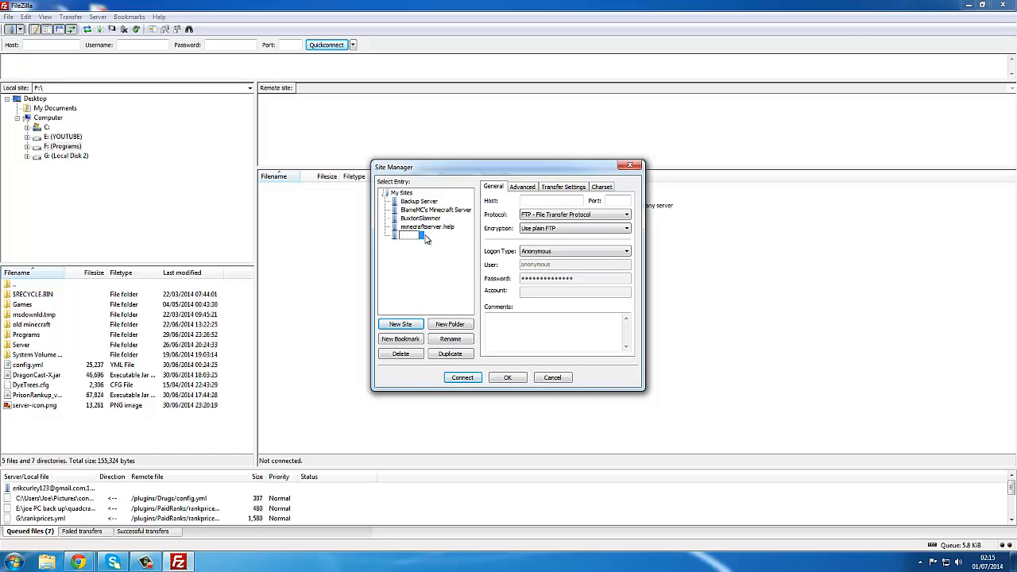
text(H)
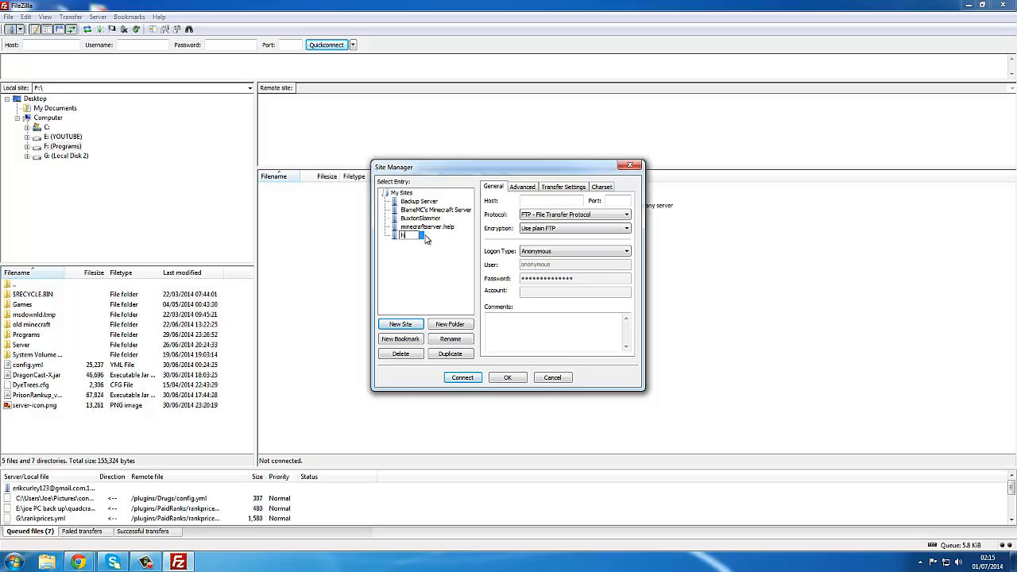
text(help)
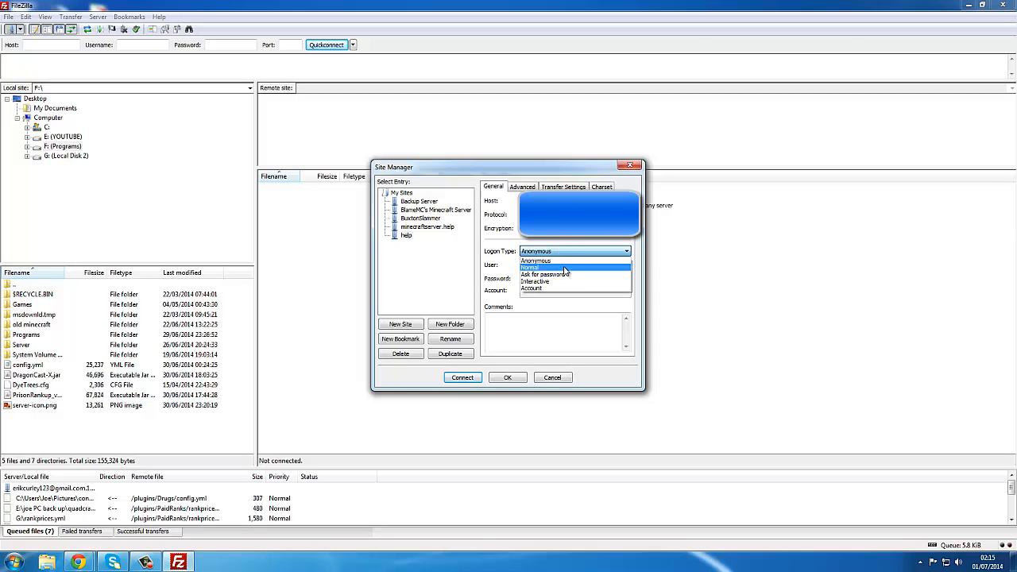
Set the help site to Normal logon with its user name and password filled in
click(534, 268)
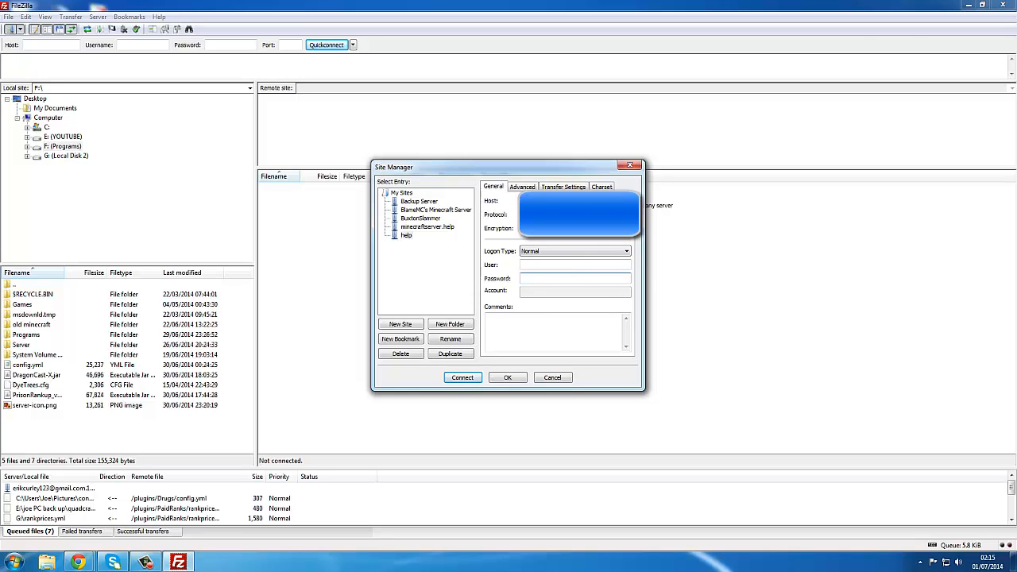
click(574, 265)
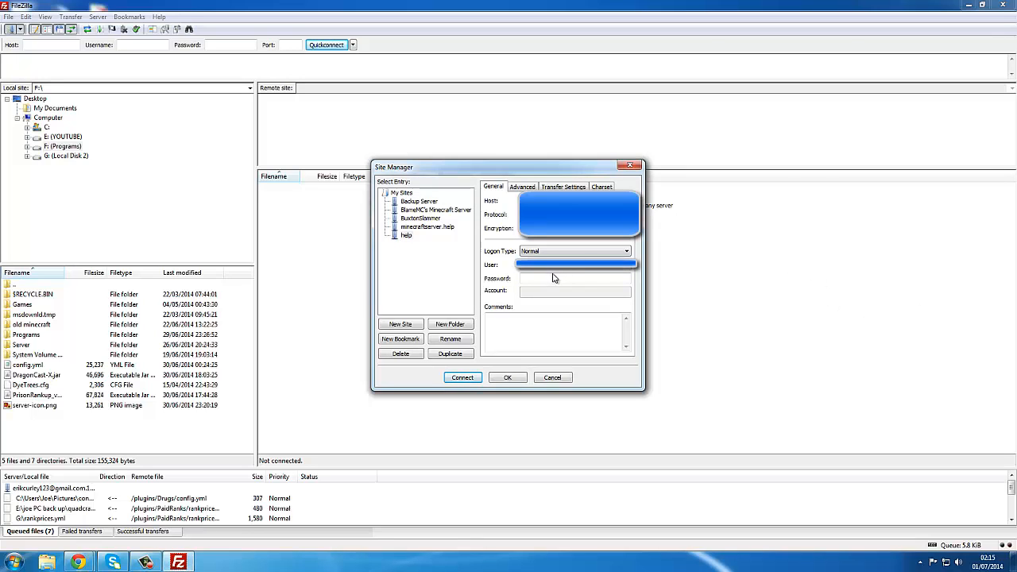
mouse_move(552, 273)
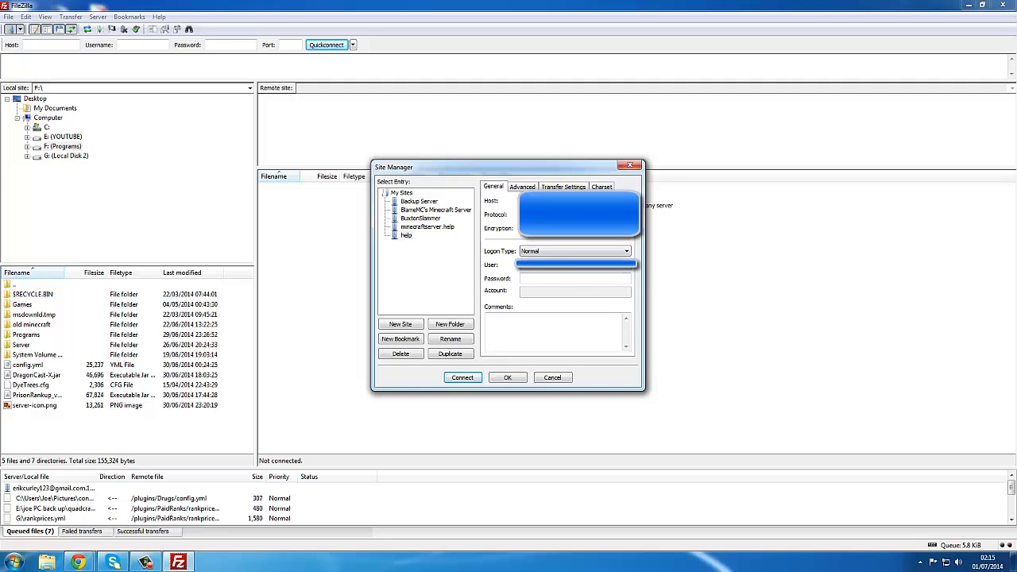
click(574, 278)
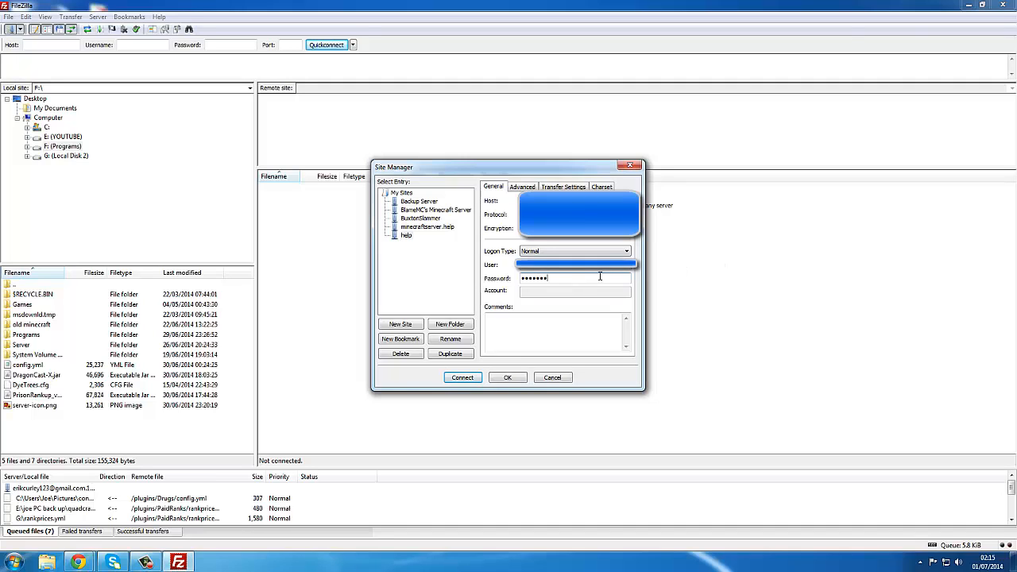
text(••••)
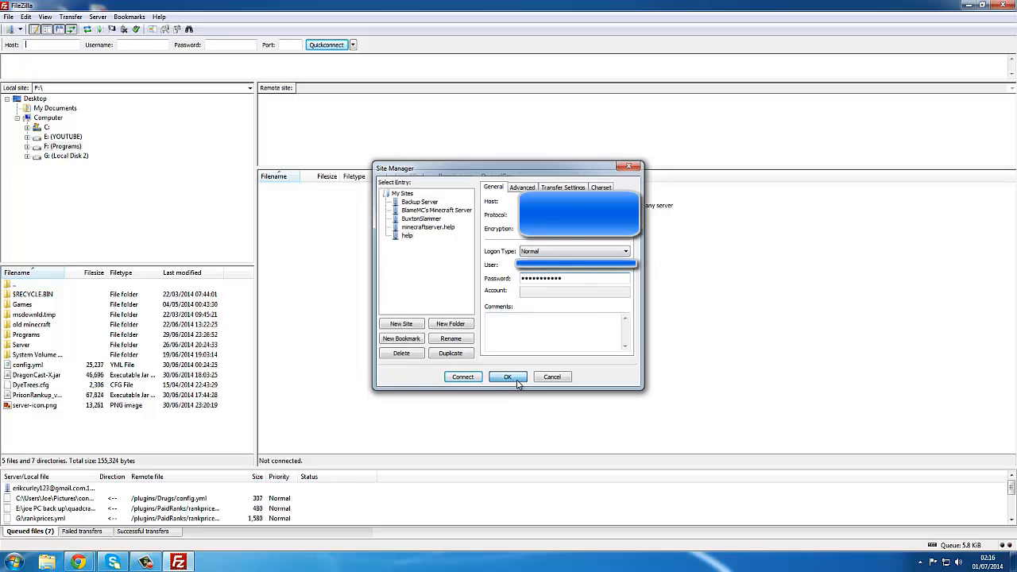
Save the help site and connect to it, listing the Minecraft server's remote files
click(508, 376)
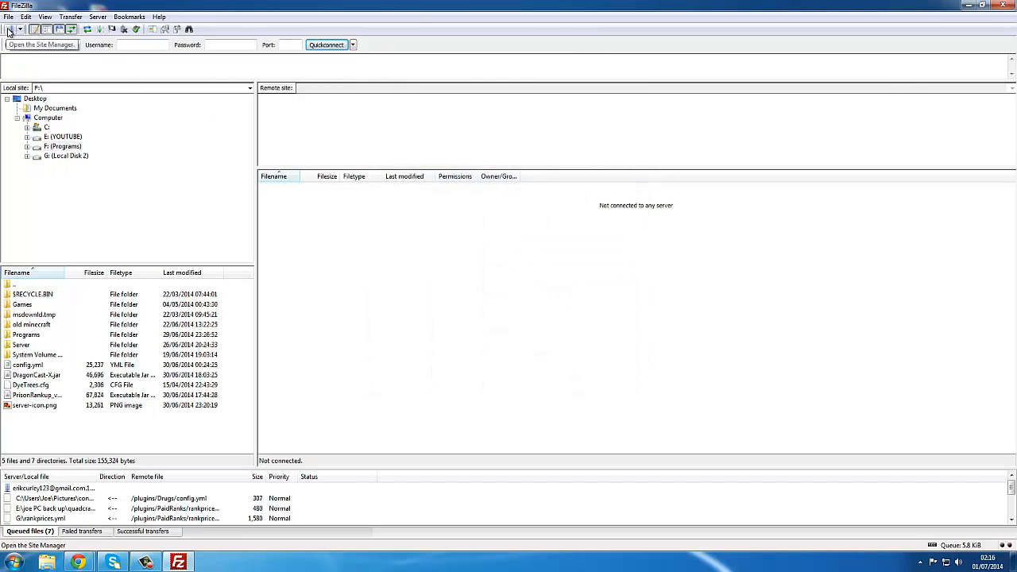
click(18, 30)
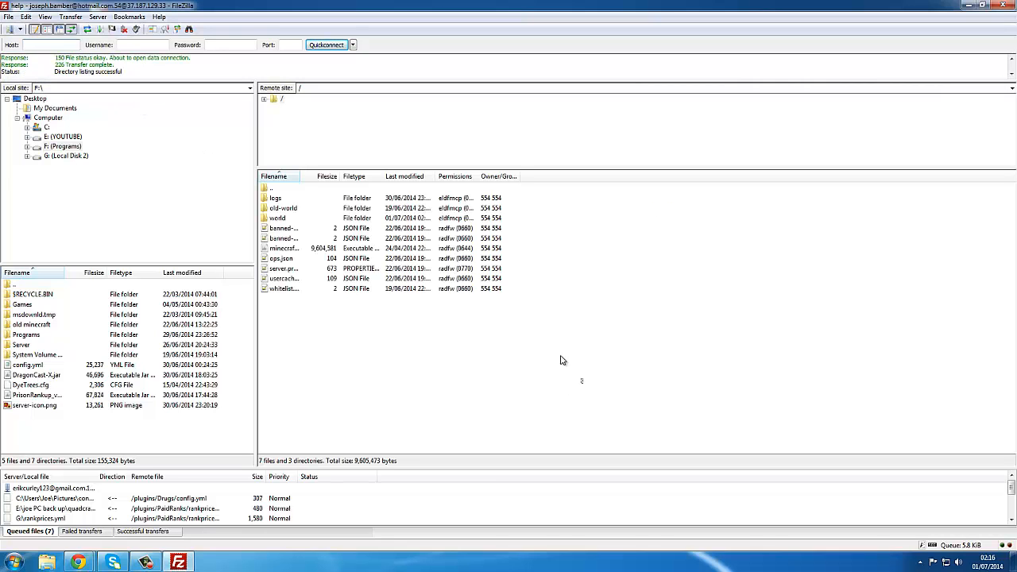
mouse_move(577, 379)
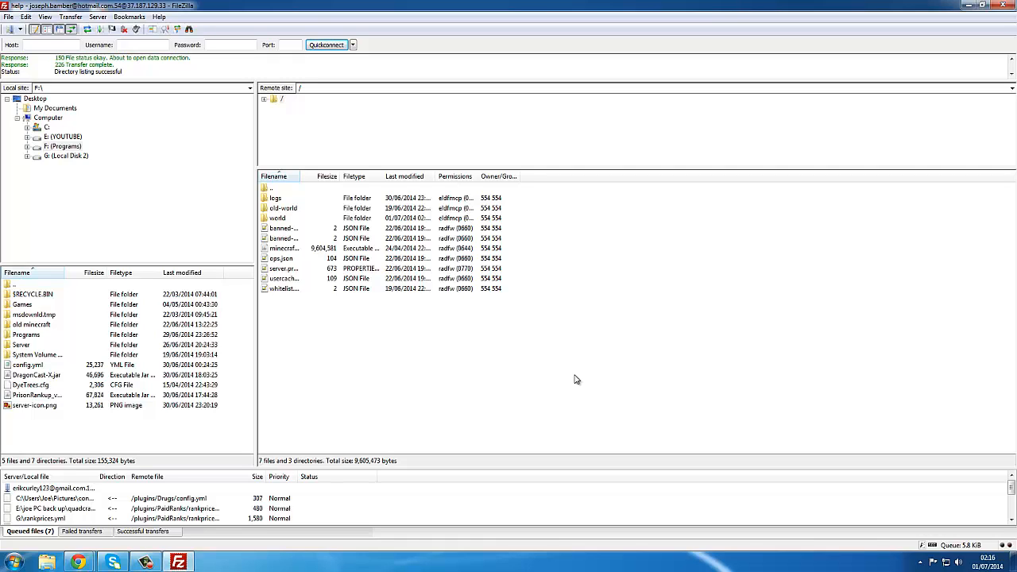
mouse_move(592, 367)
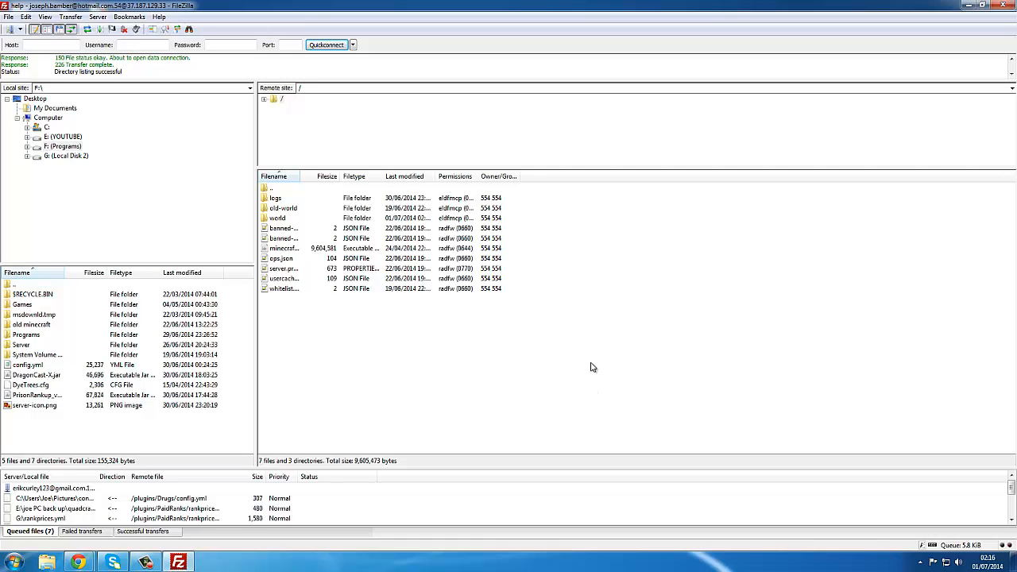